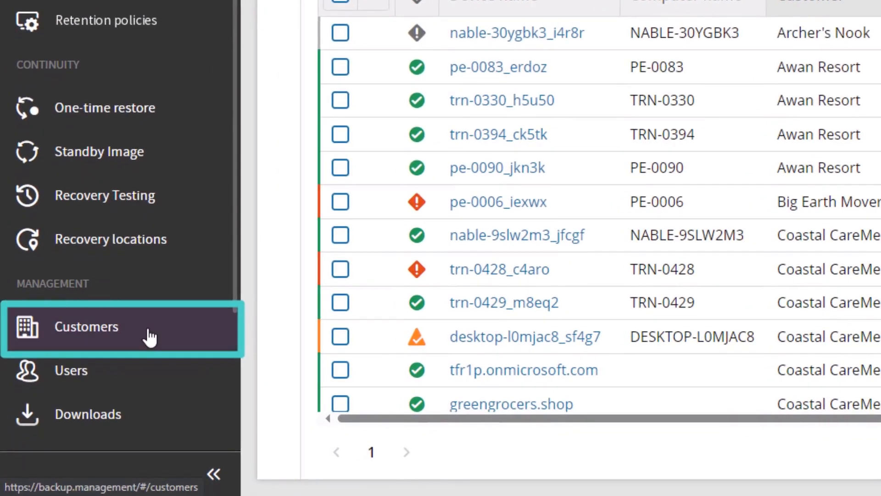
Show the Customers list from the Management section of the sidebar.
left_click(151, 336)
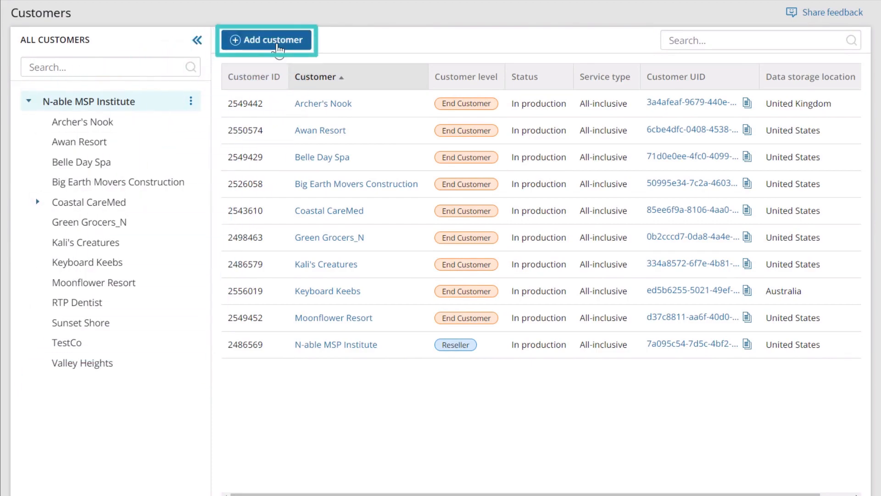
Add end customer 'La Vela Scents' with device country Azerbaijan and Germany data storage, and save it.
left_click(268, 40)
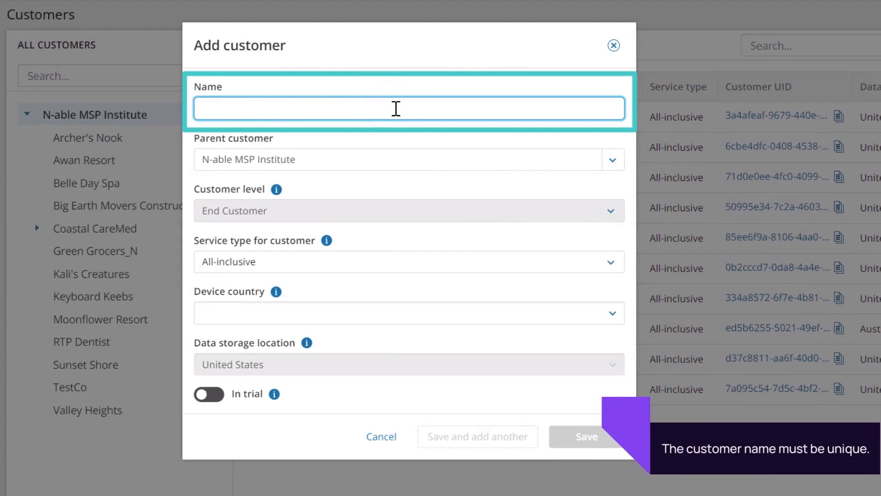
type("La Vela Scents")
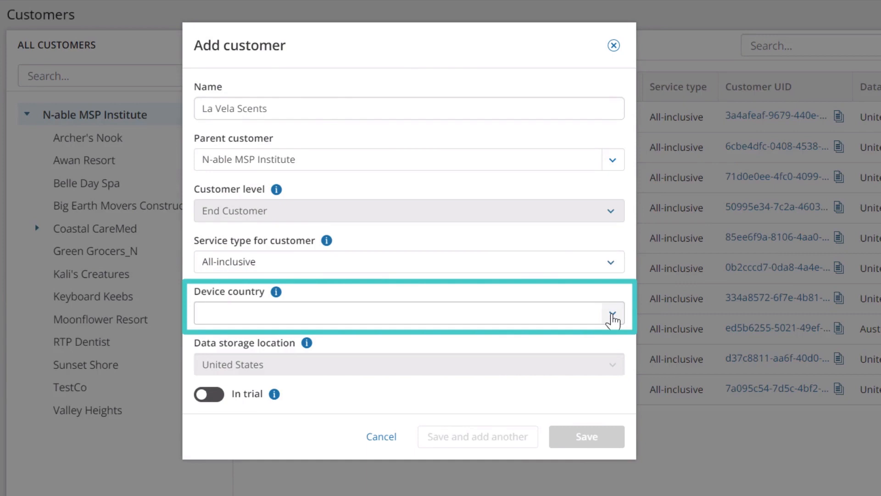
type("azer")
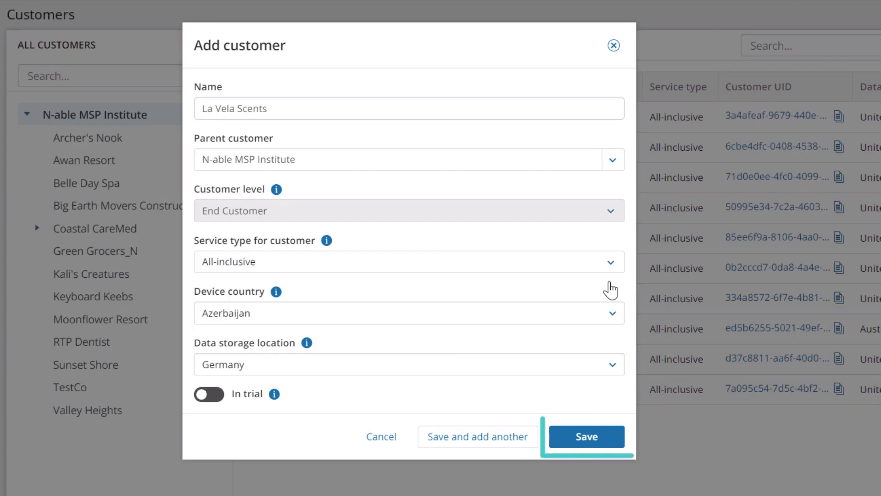
left_click(588, 437)
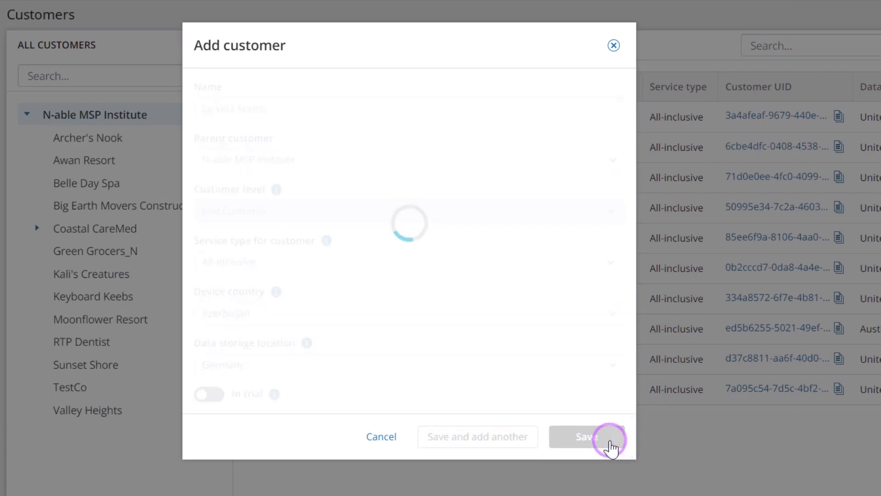
Show the row actions for La Vela Scents and go to its Edit page.
left_click(587, 437)
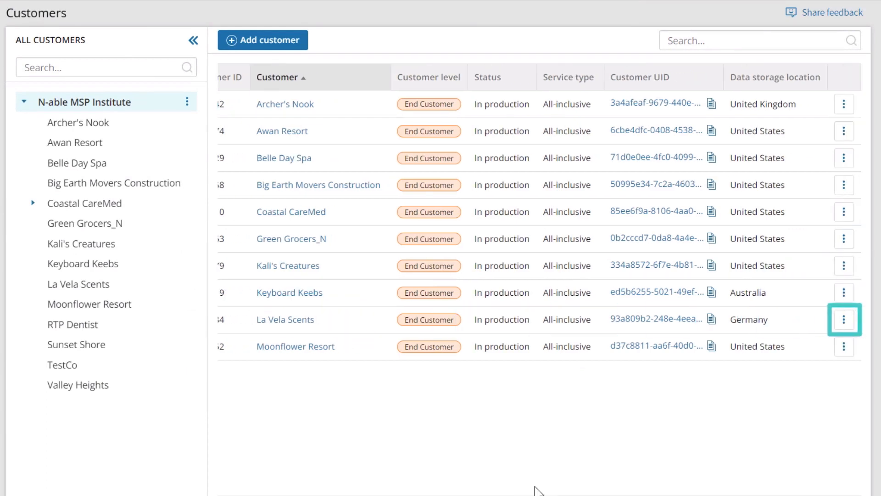
left_click(844, 319)
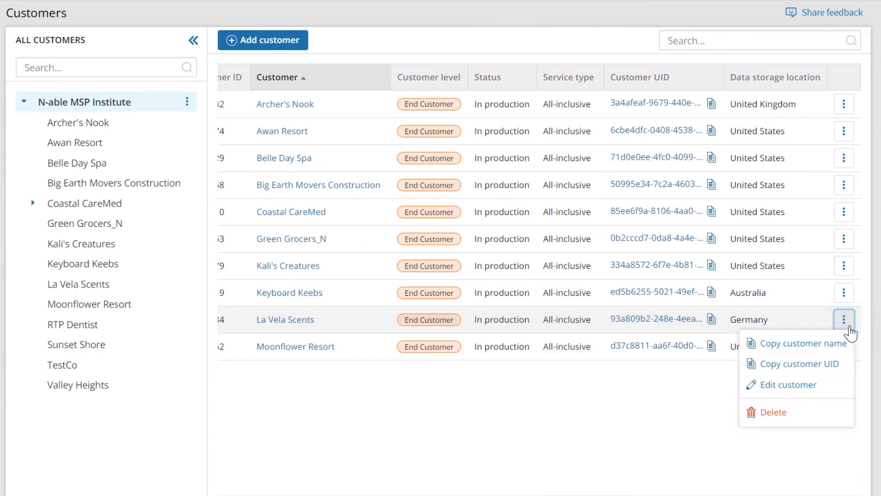
left_click(788, 385)
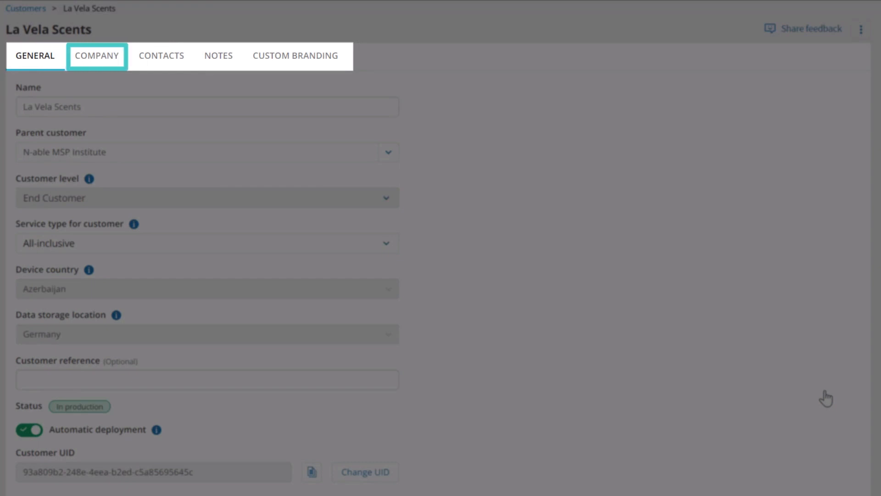
left_click(295, 56)
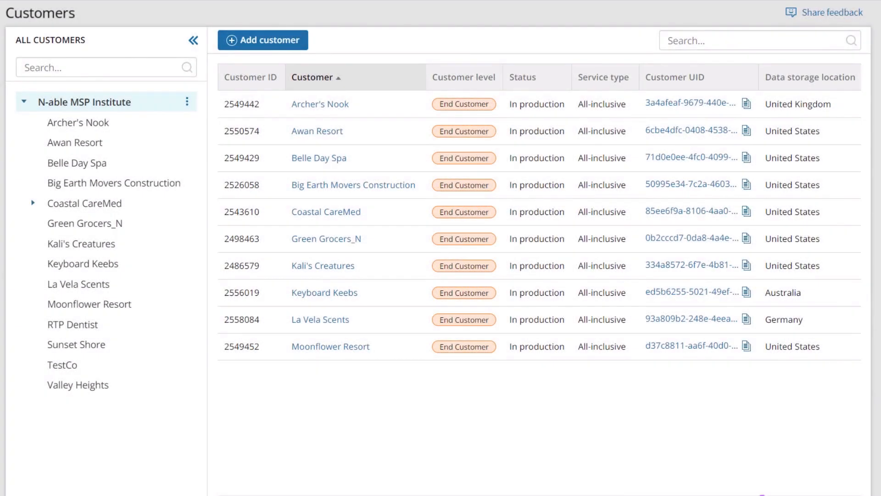
scroll("right", 3)
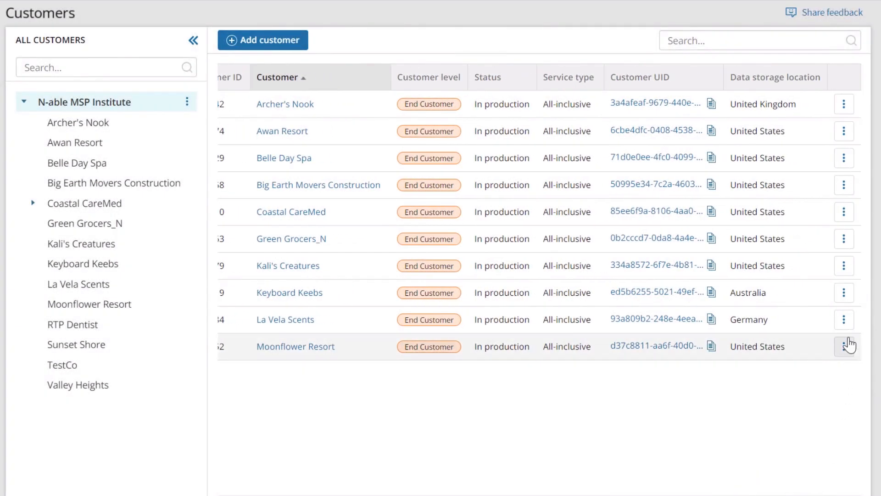
left_click(844, 319)
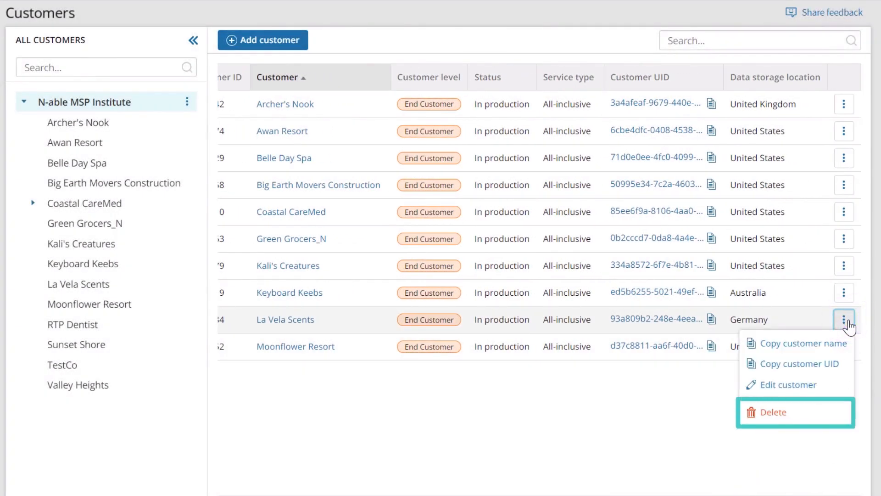